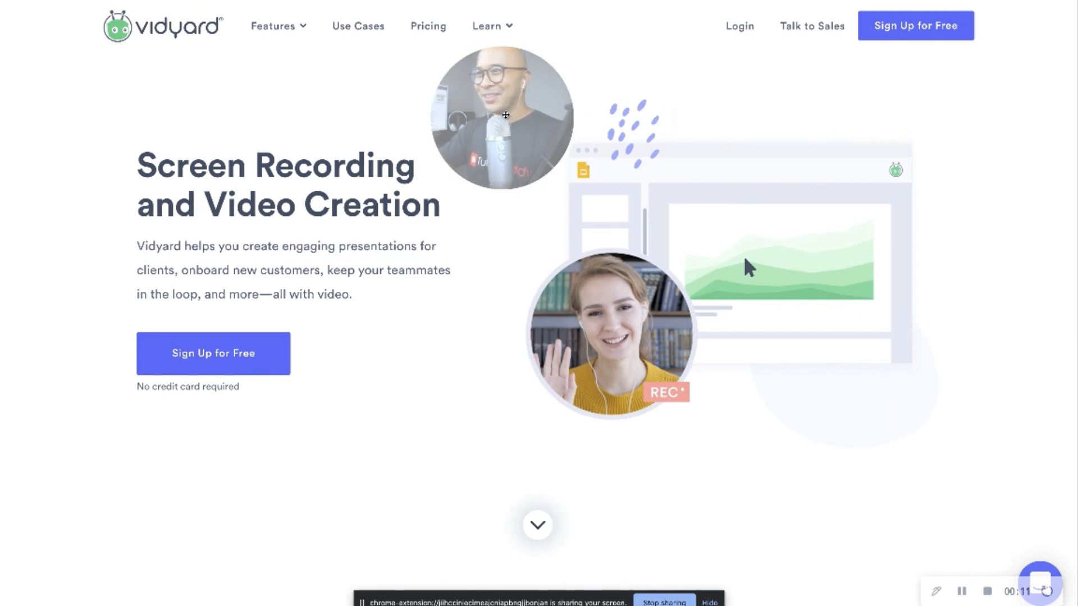
mouse_move(529, 123)
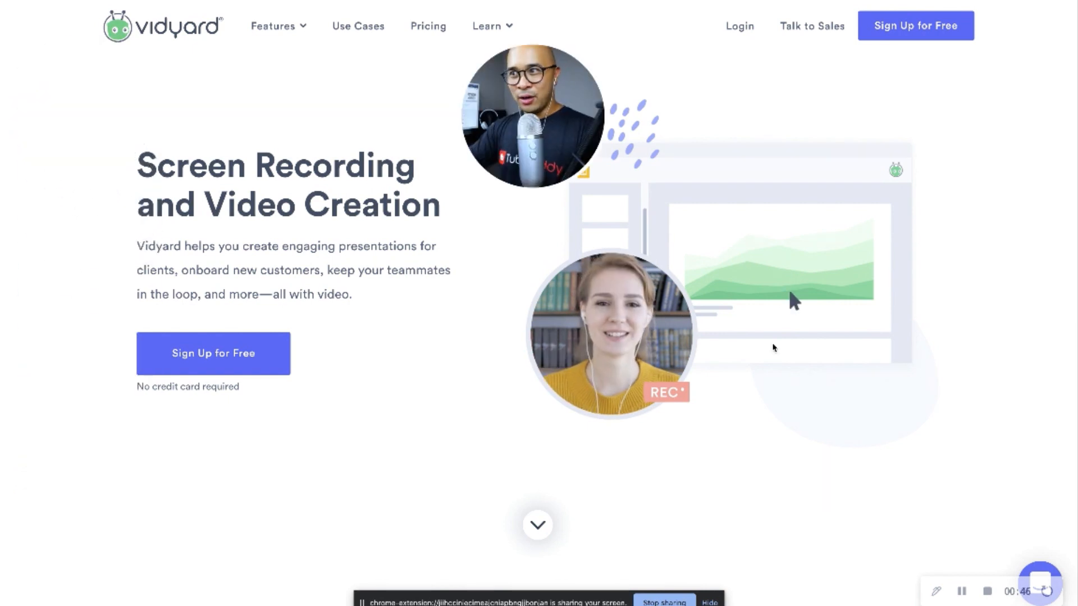
Browse the Ecamm Live page around the Subscribe Now section
scroll(down, 3)
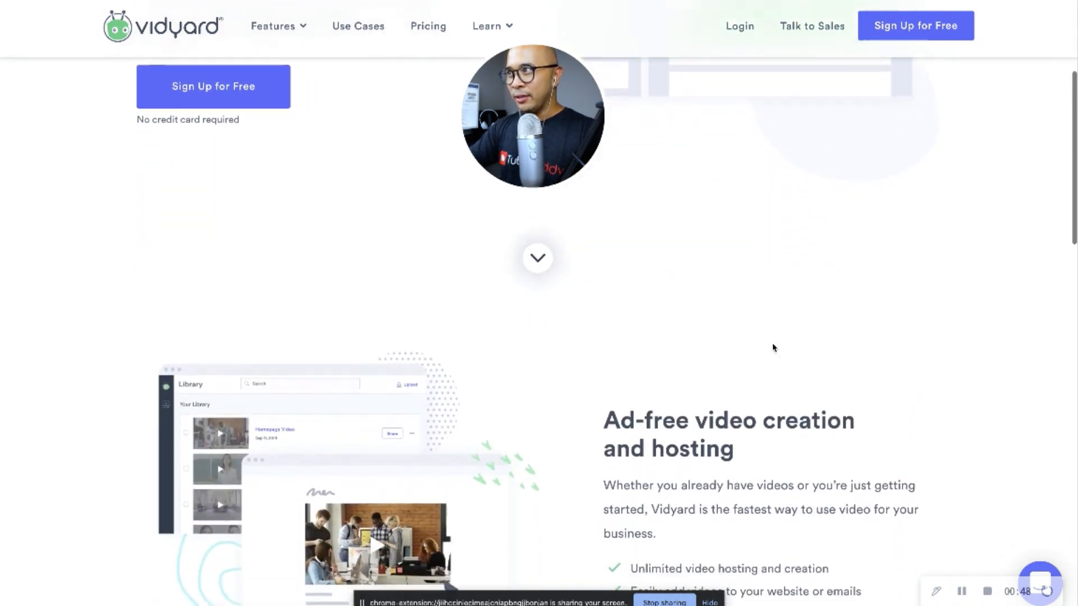
scroll(up, 3)
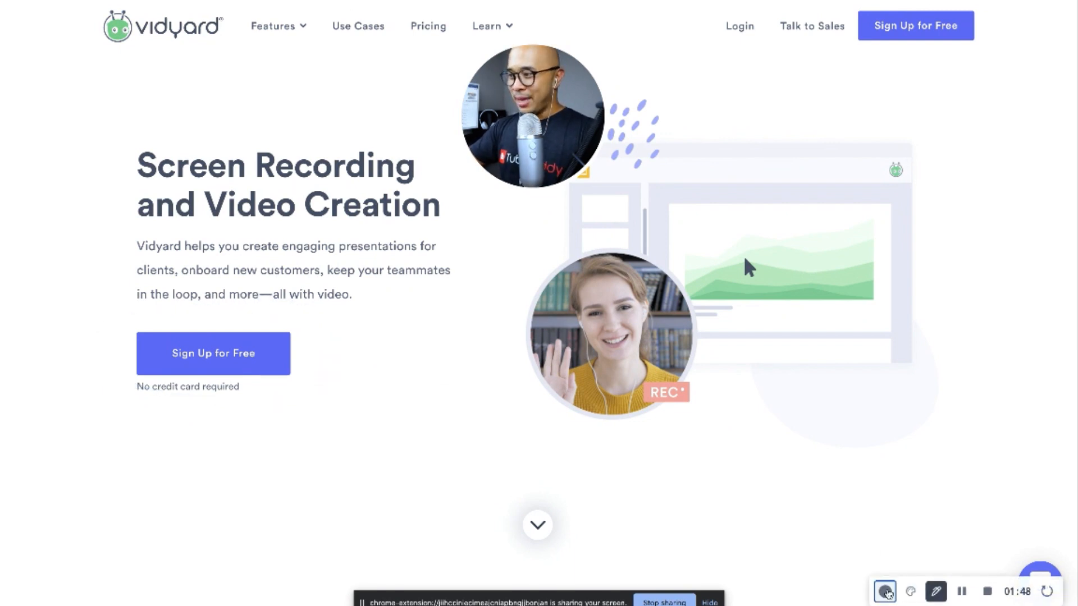
click(884, 591)
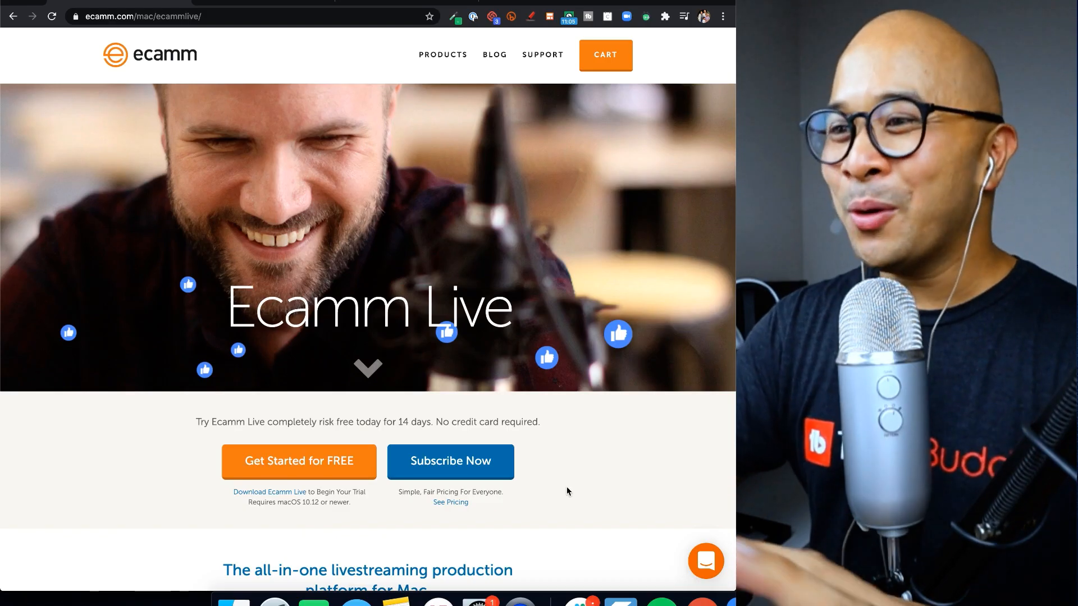
mouse_move(450, 502)
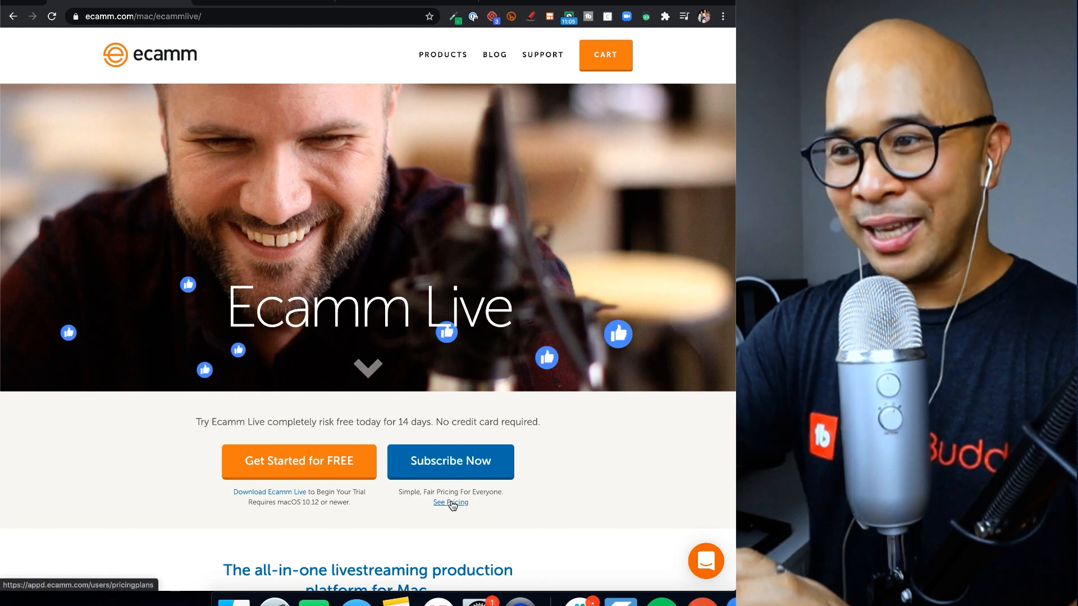
View the Ecamm Live pricing plans comparing Trial, Standard and Pro tiers
click(449, 502)
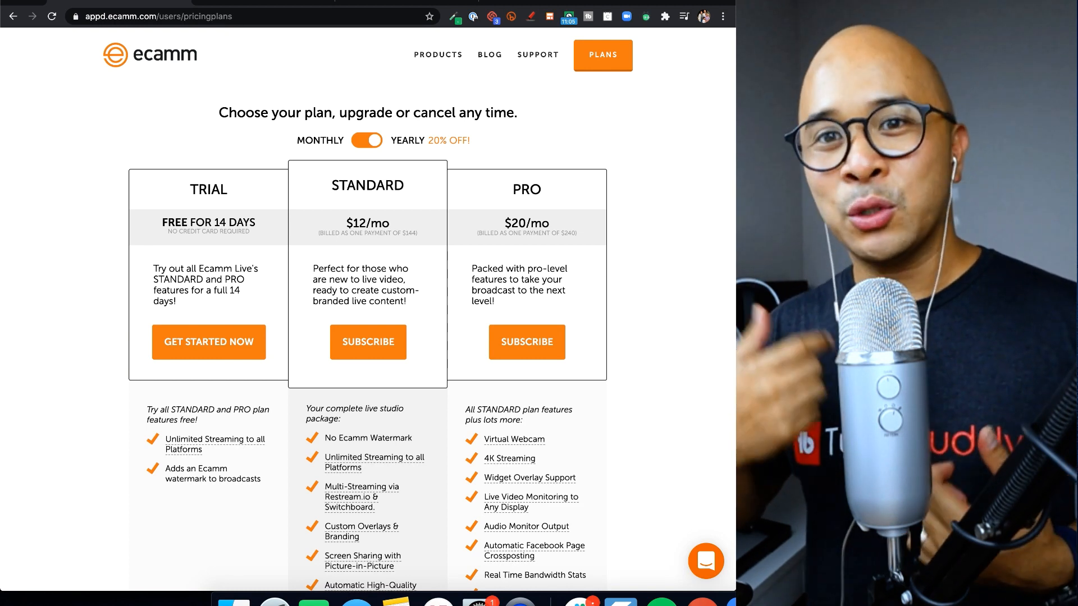
scroll(down, 3)
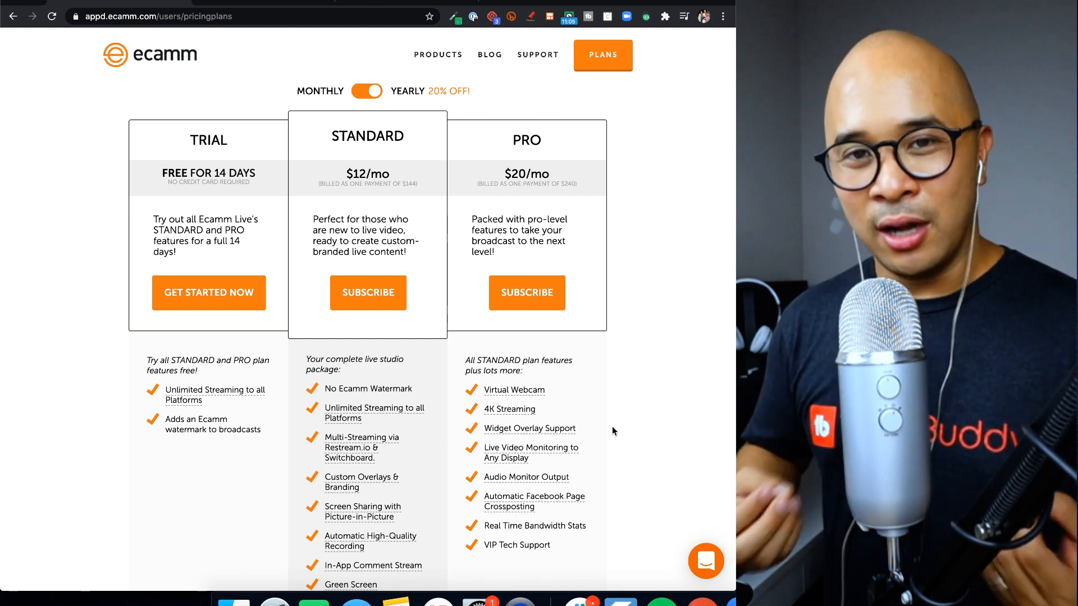
scroll(up, 3)
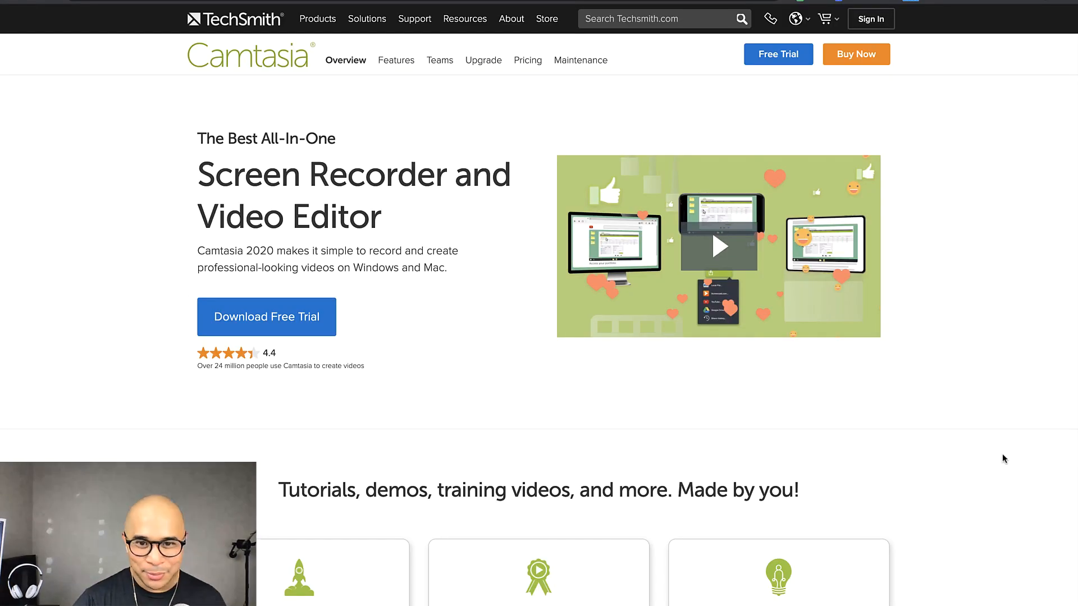
Scroll the Camtasia overview down to the features grid with PowerPoint integration, annotations and animations
scroll(down, 3)
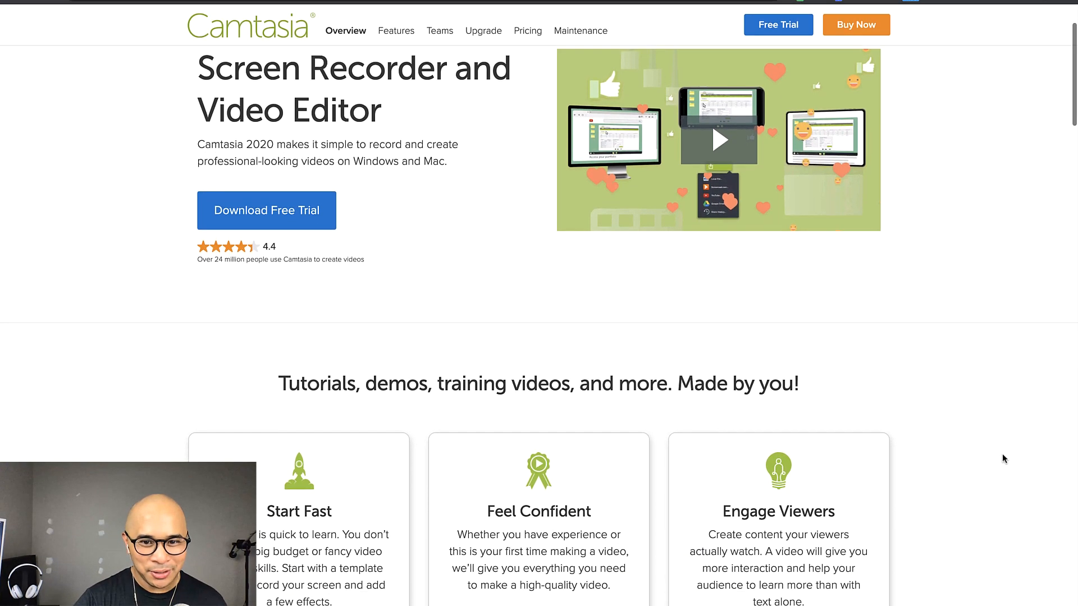
scroll(down, 3)
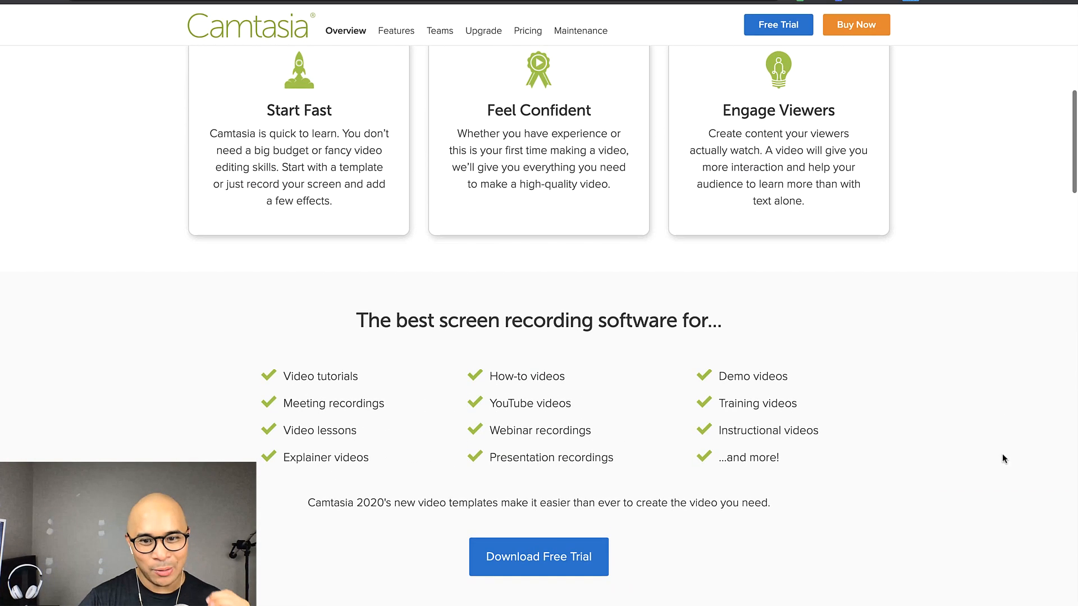
scroll(down, 3)
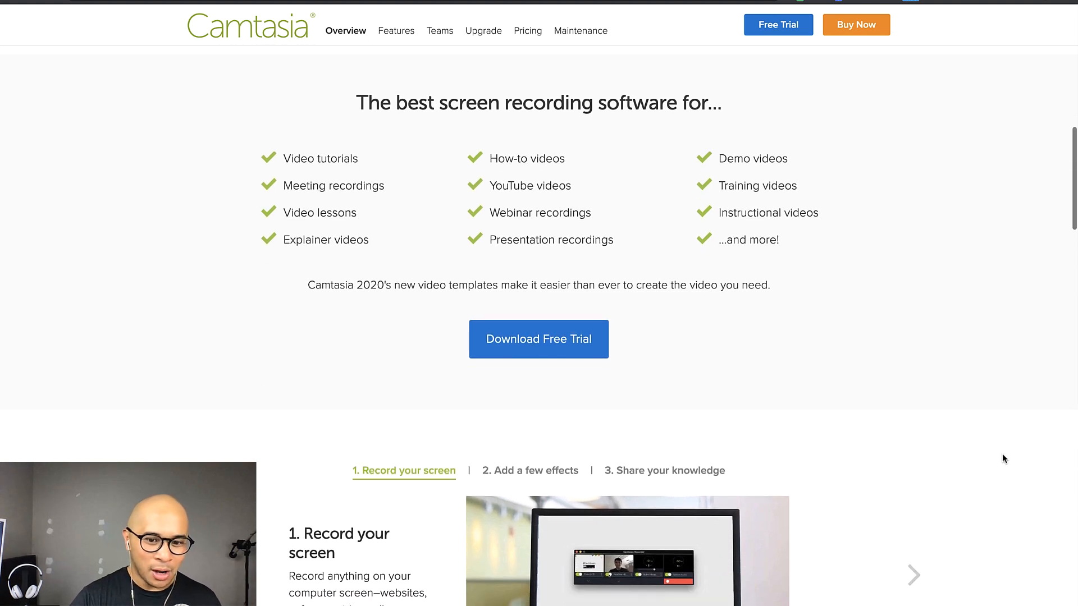
scroll(down, 3)
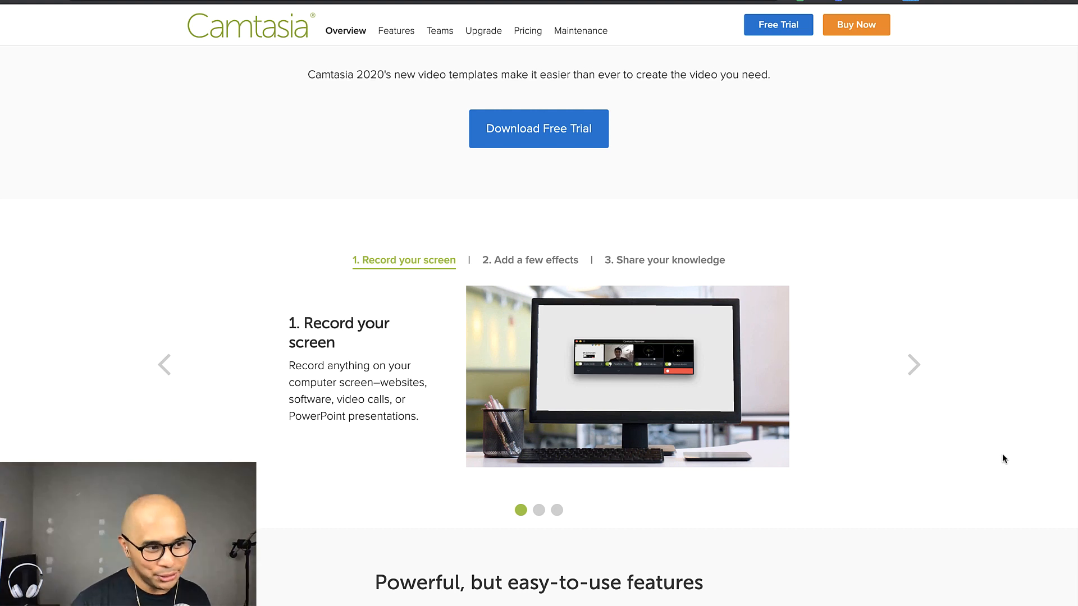
scroll(down, 3)
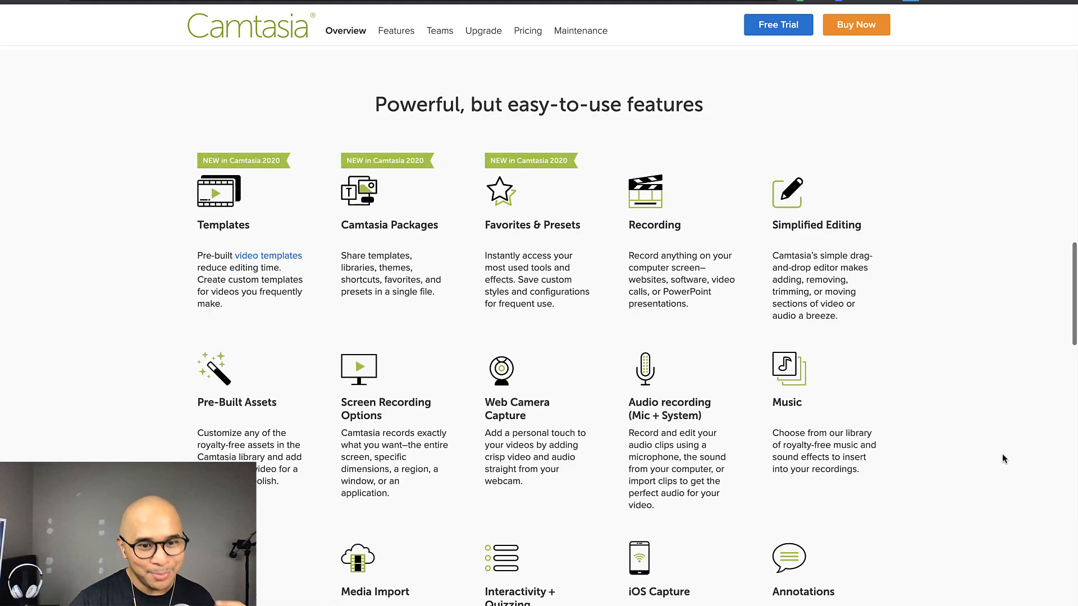
scroll(down, 3)
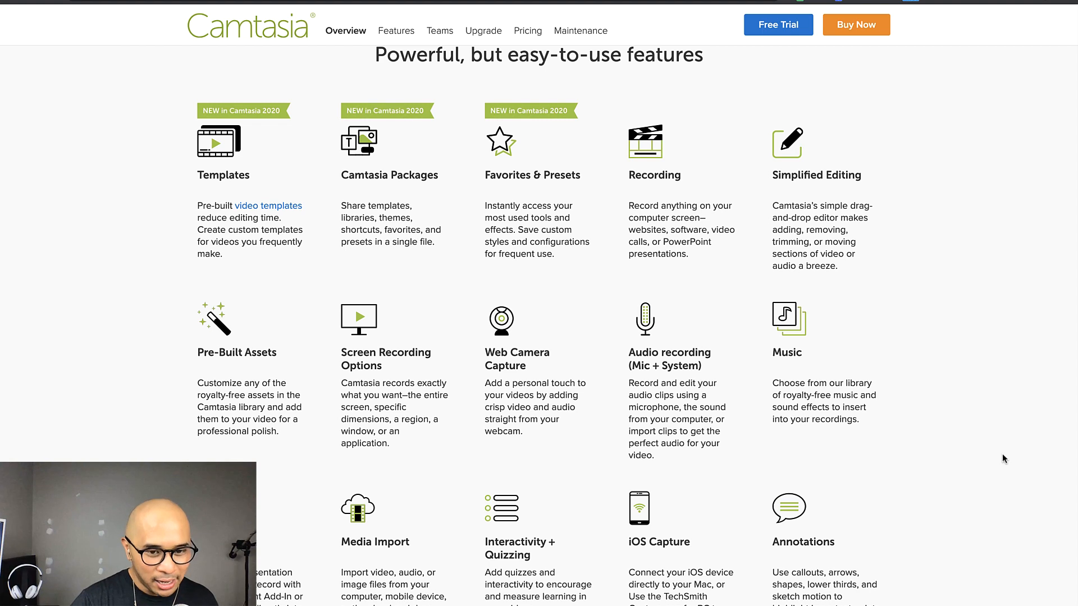
scroll(down, 3)
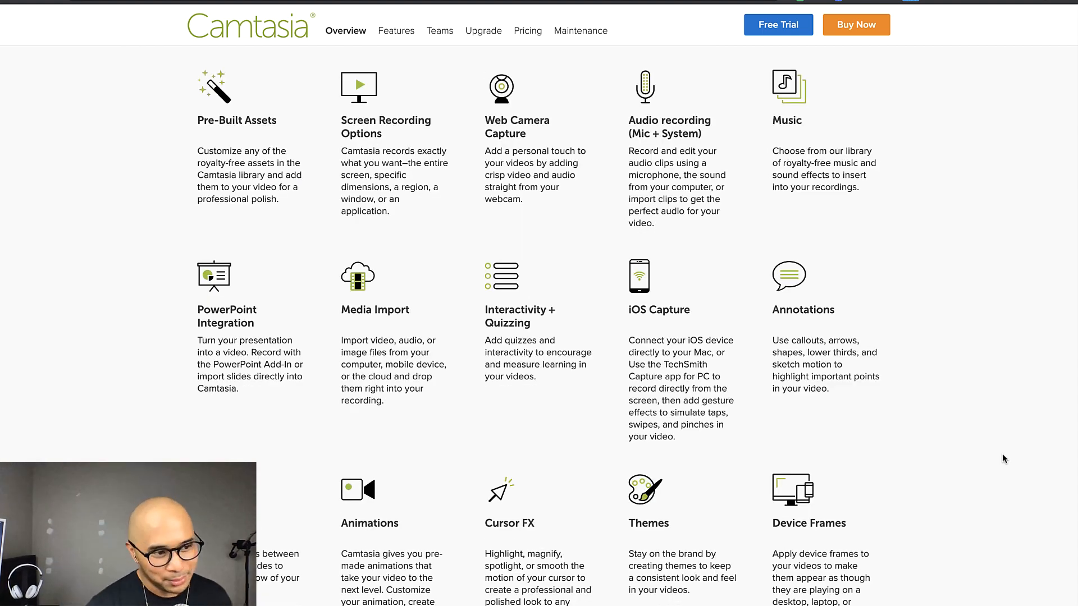
View Camtasia 2020 Individual, Education and Government & Non-Profit pricing, ending on the $296.78 CAD tier
click(527, 31)
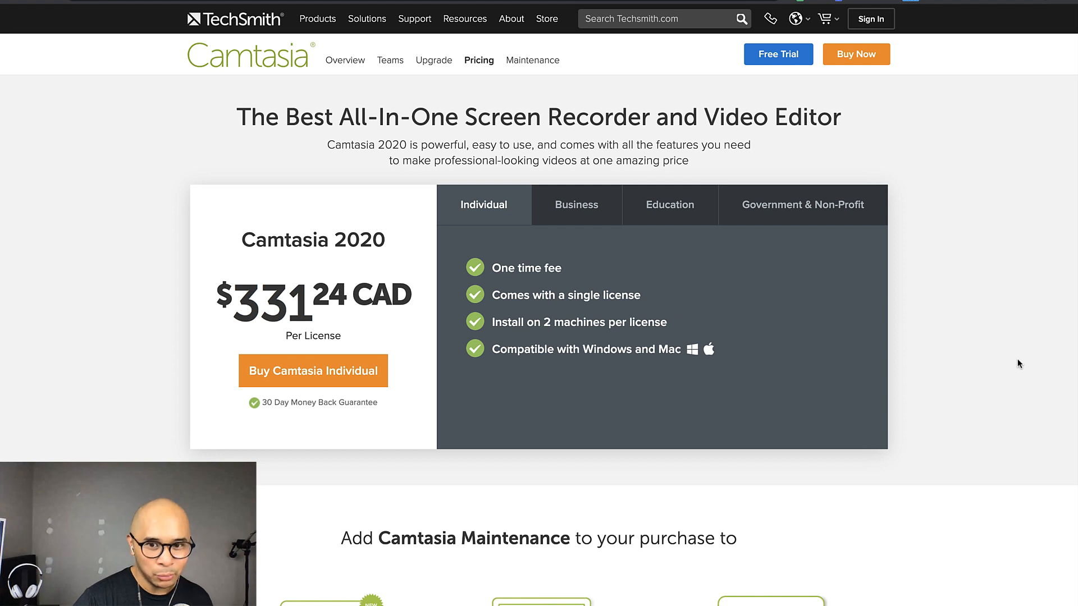
click(669, 204)
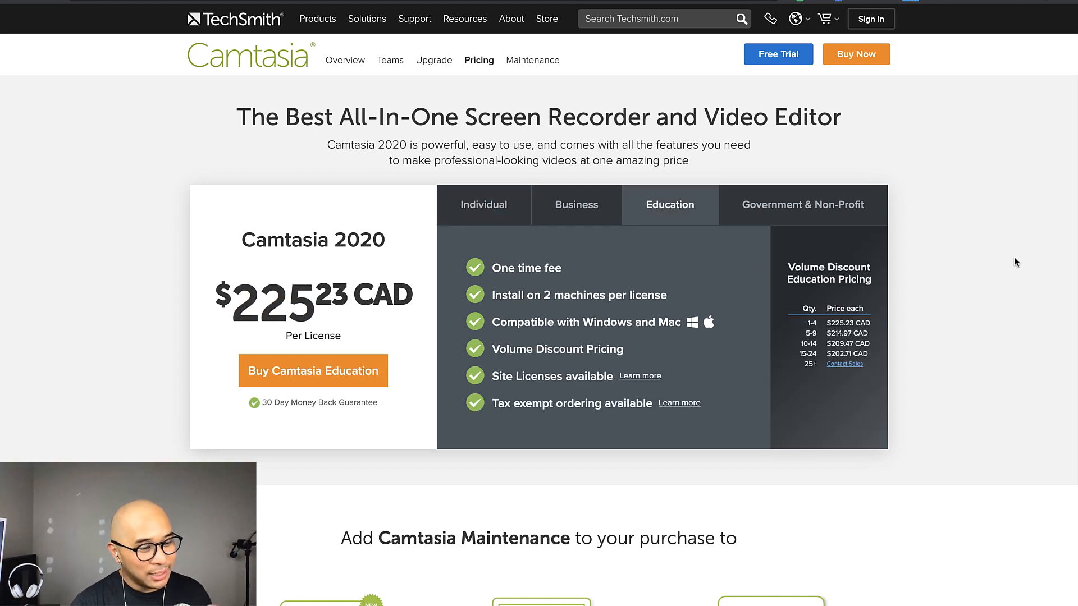
mouse_move(928, 225)
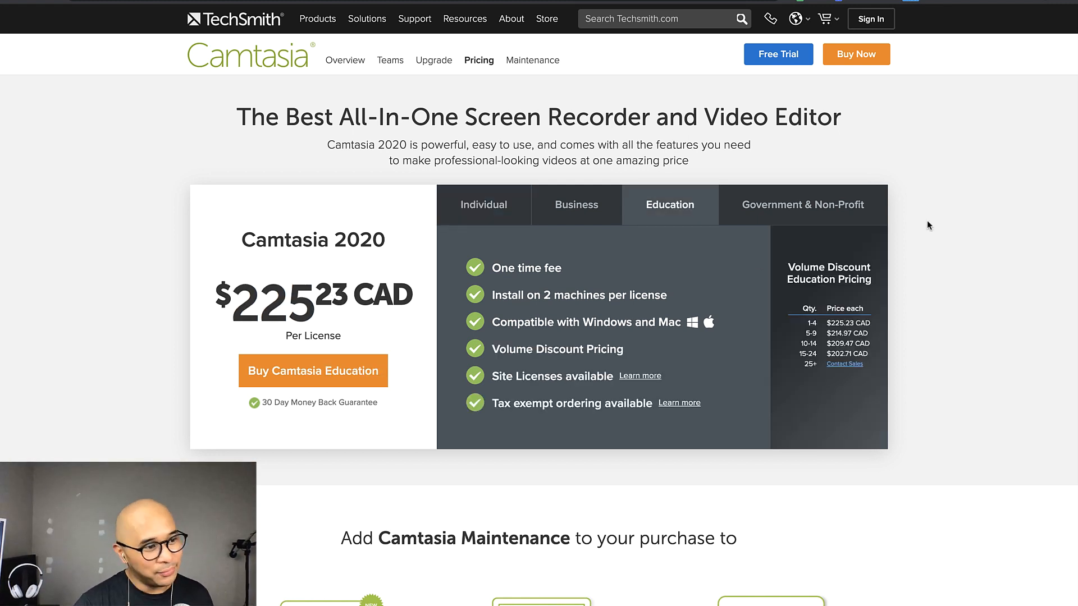
click(801, 205)
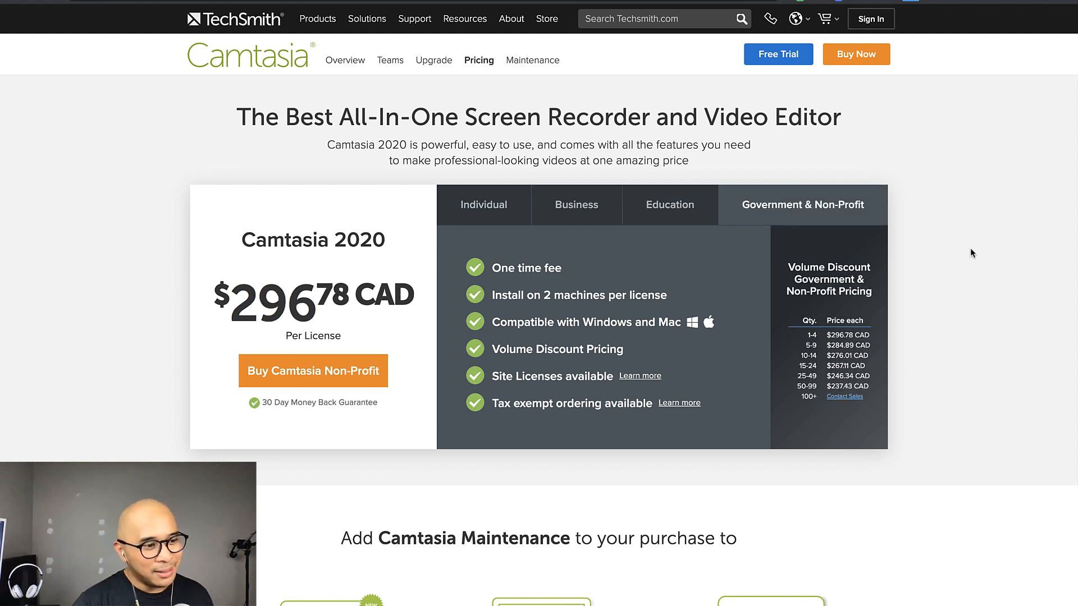
mouse_move(972, 253)
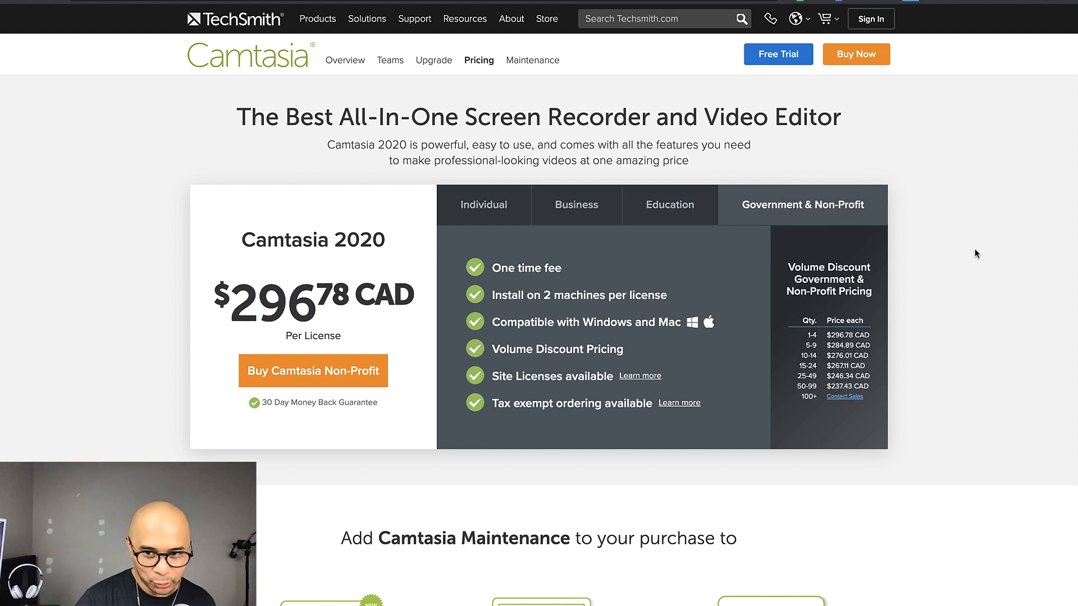
mouse_move(1001, 313)
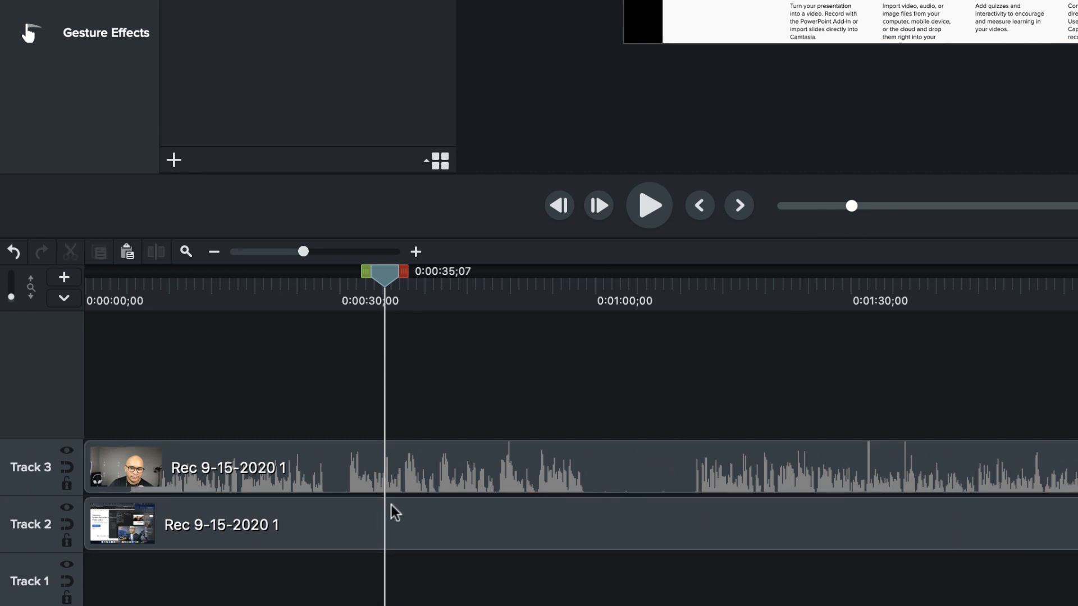
Split the screen recording and webcam clips near the one-minute mark
click(241, 524)
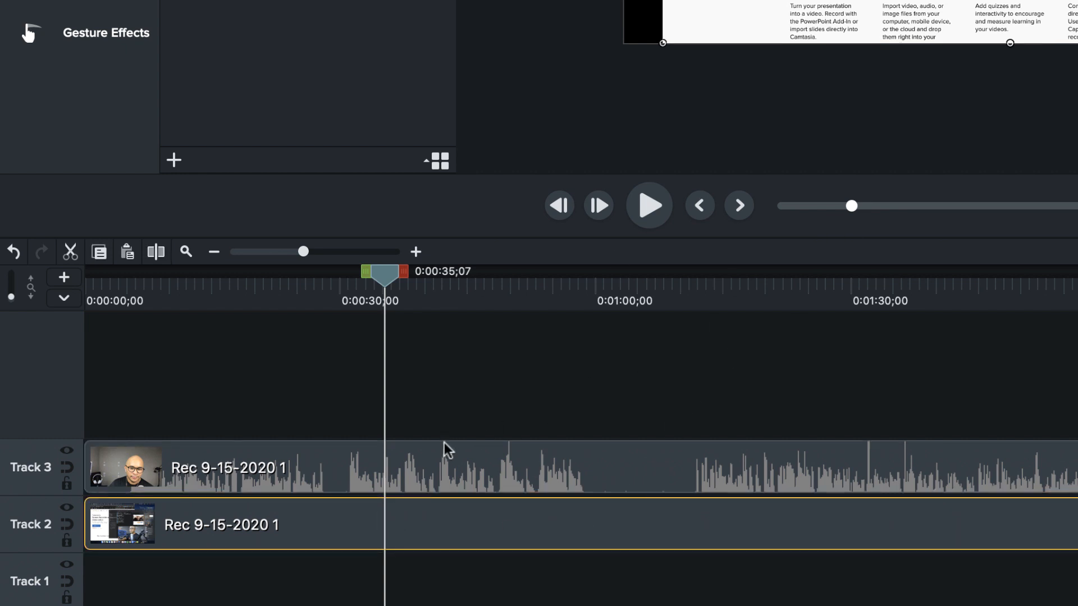
click(447, 467)
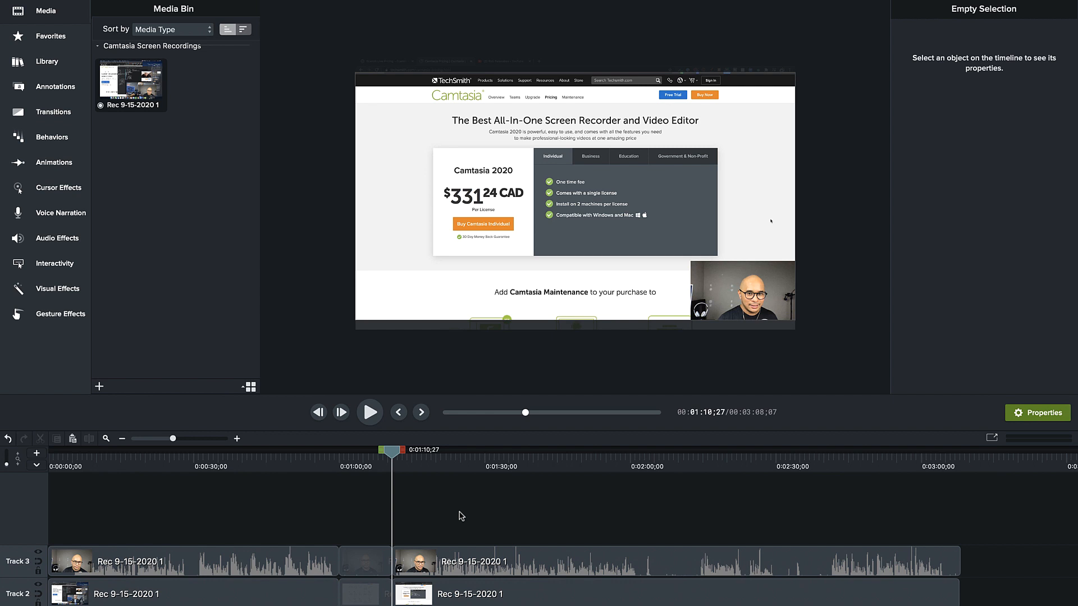
mouse_move(541, 517)
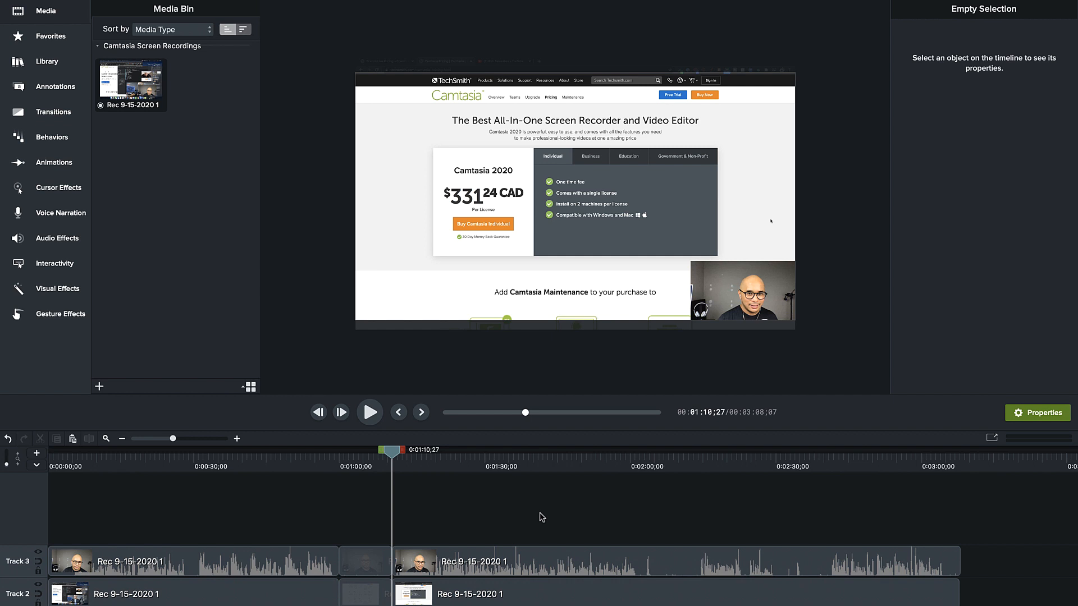